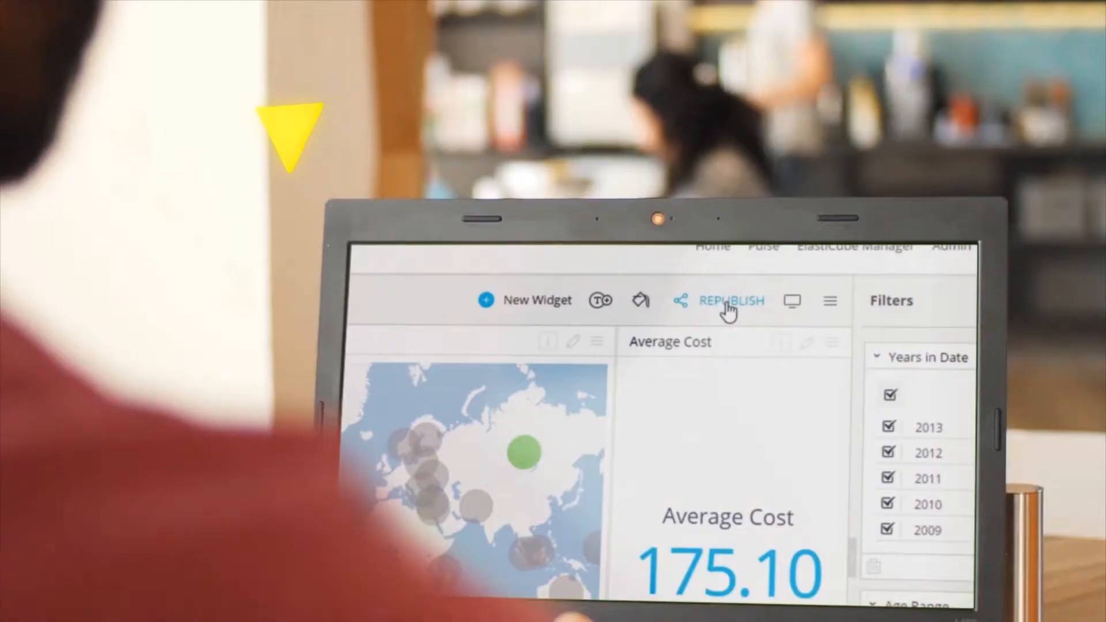
Step: Search 'orders', select the Orders table, preview its rows and add it to the Sales_ALL cube
left_click(732, 300)
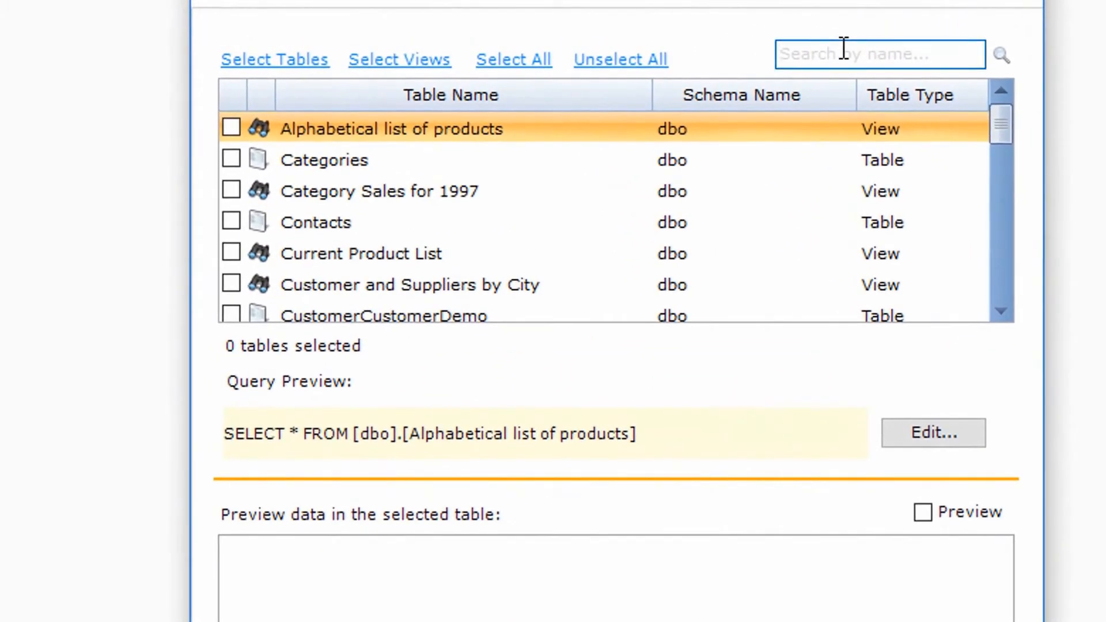
type("orders")
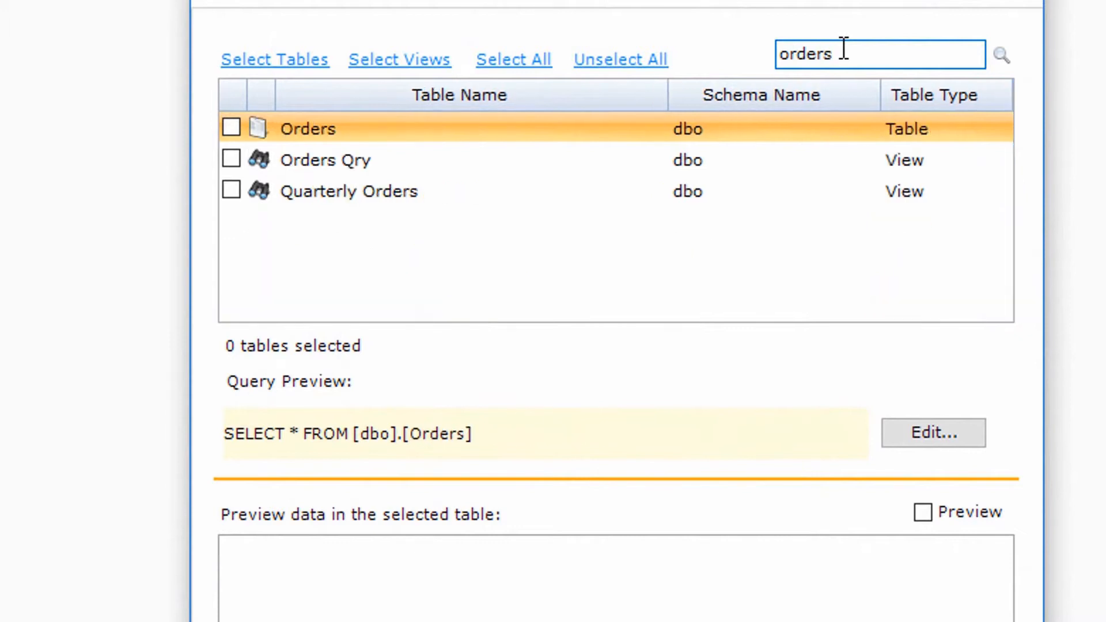
left_click(231, 128)
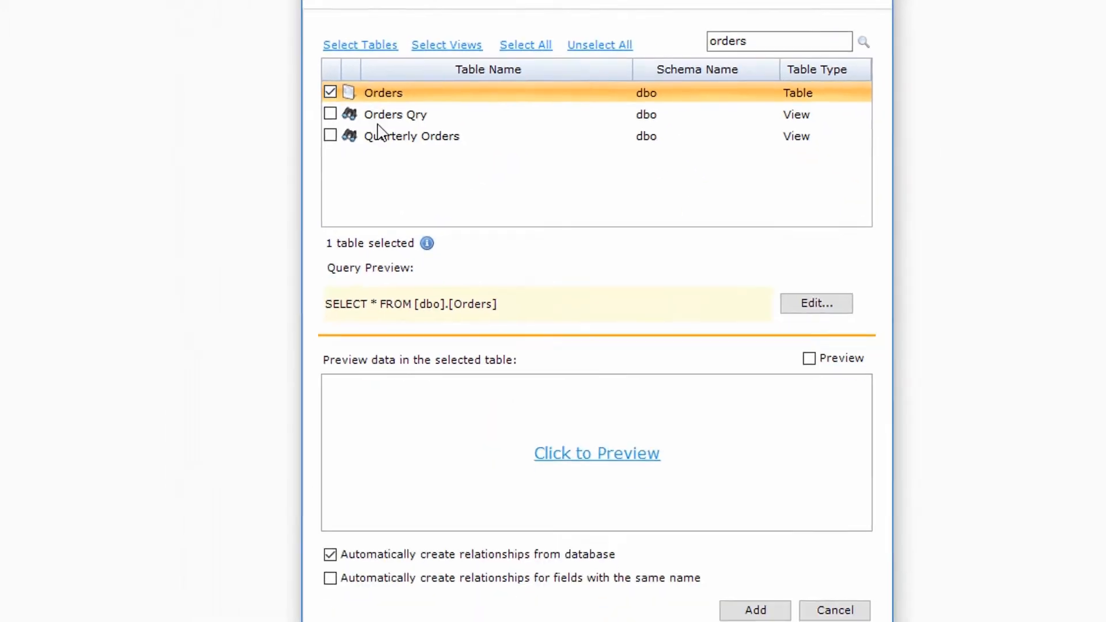
left_click(809, 358)
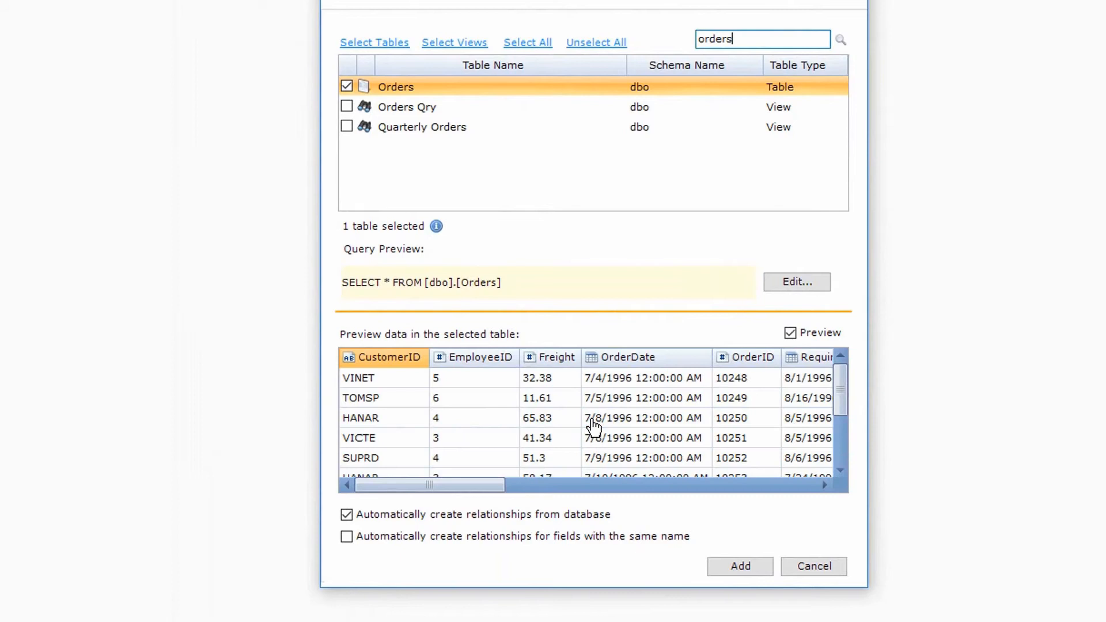
scroll("down", 3)
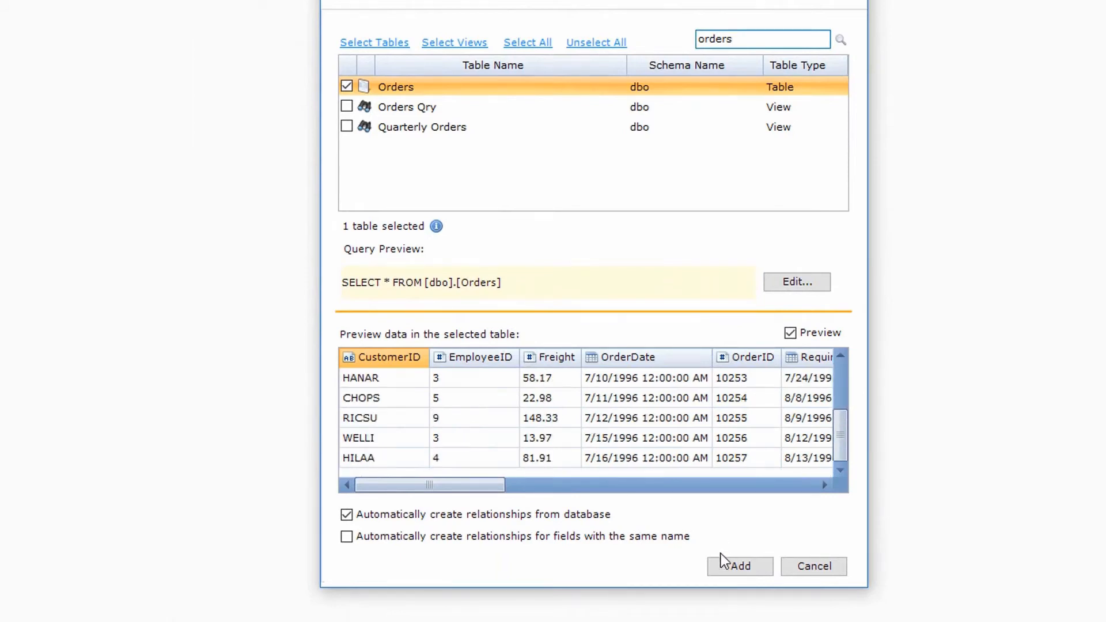
left_click(740, 566)
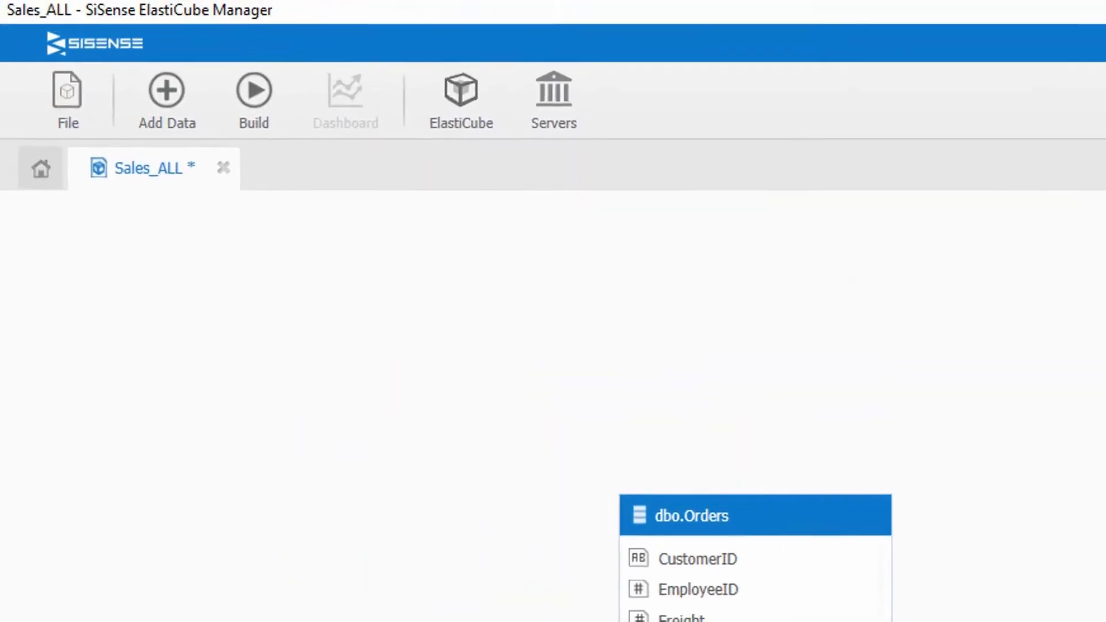
Step: Add a Salesforce data source and connect to the server to bring in the User table
left_click(167, 99)
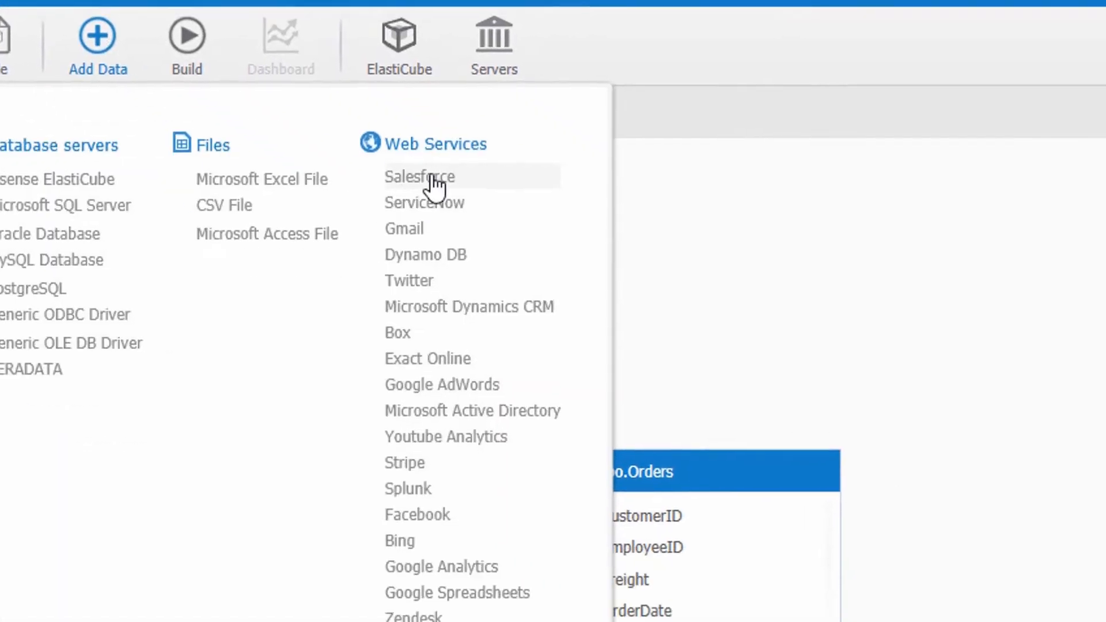
left_click(420, 177)
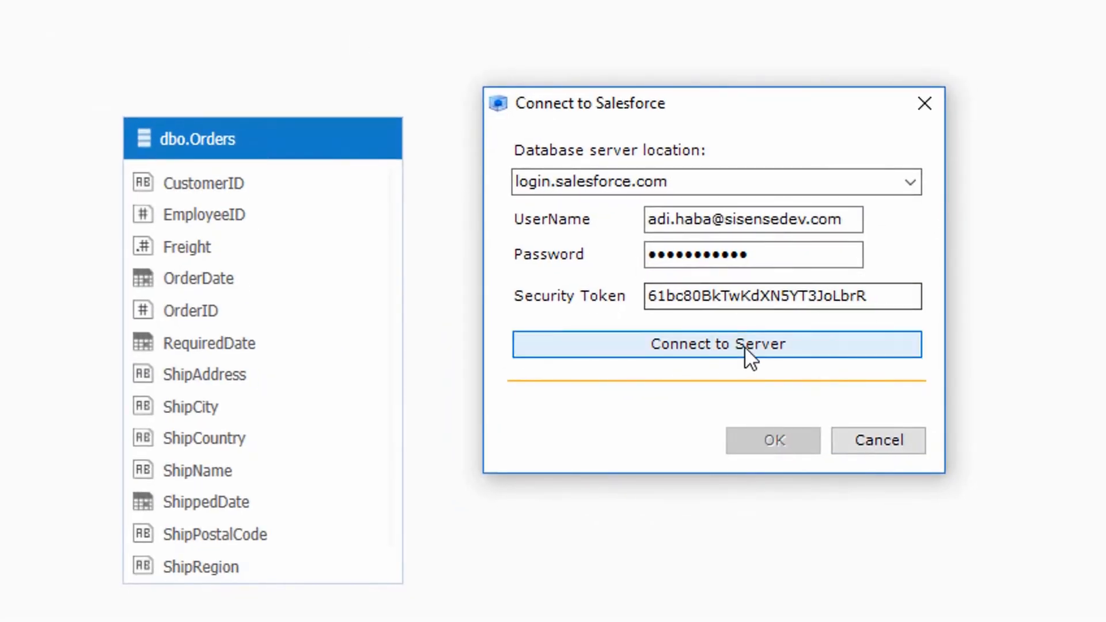
mouse_move(825, 362)
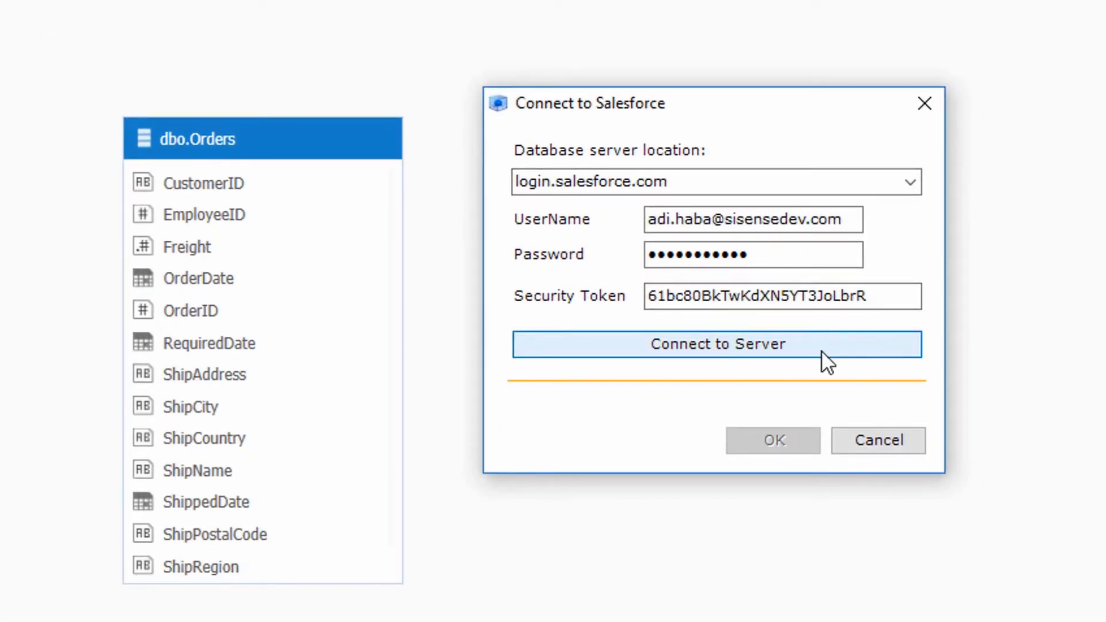
left_click(717, 345)
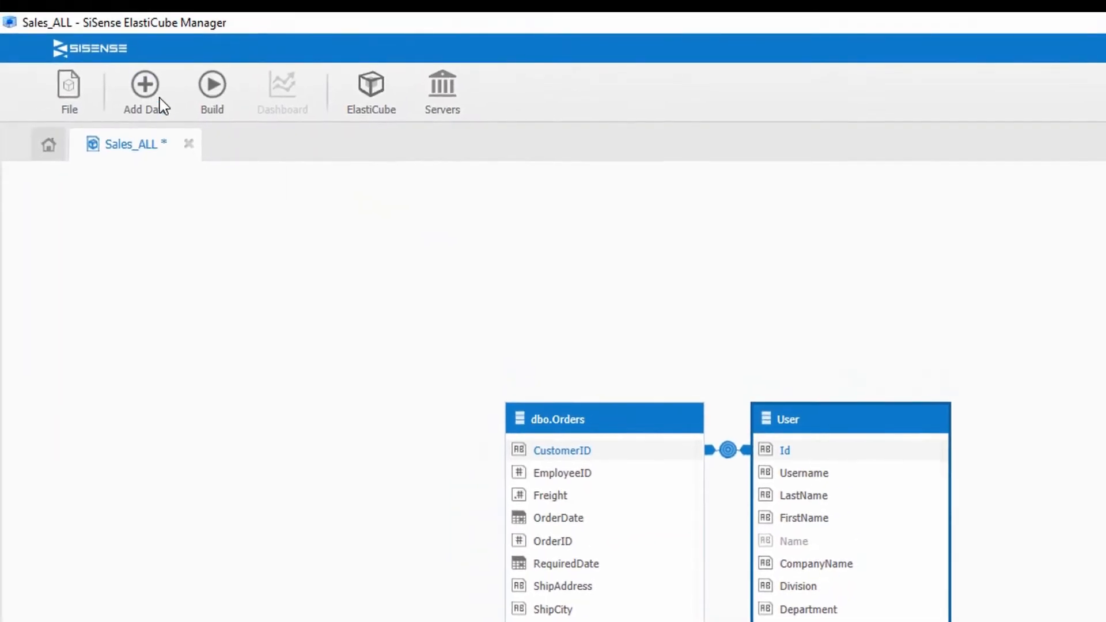
Step: Add ECommerce.csv as a CSV file data source to the cube
left_click(145, 90)
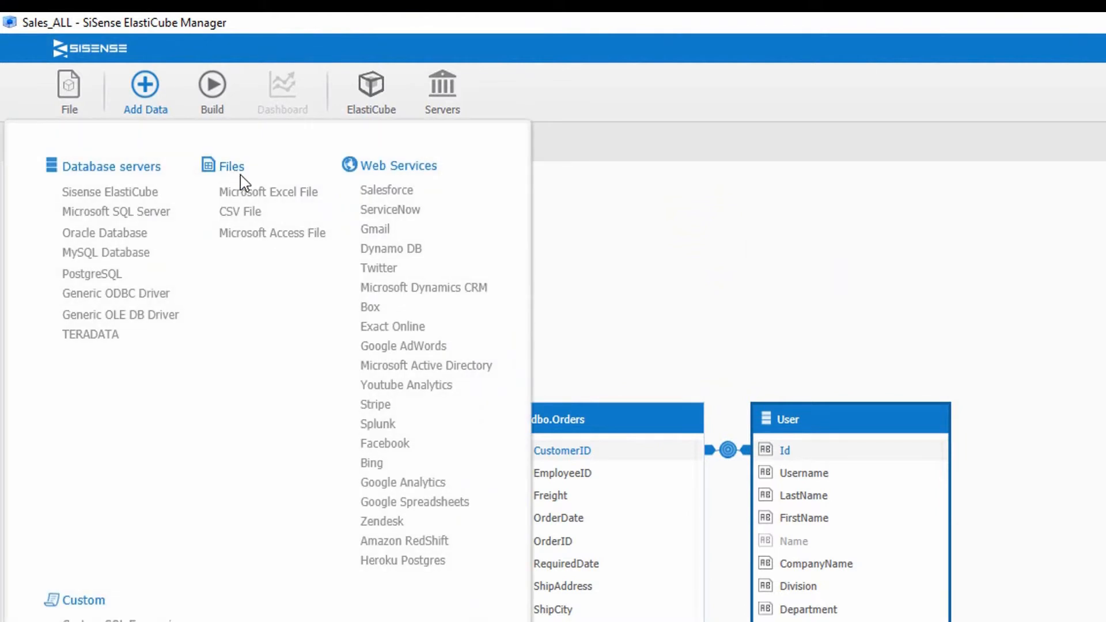
left_click(240, 211)
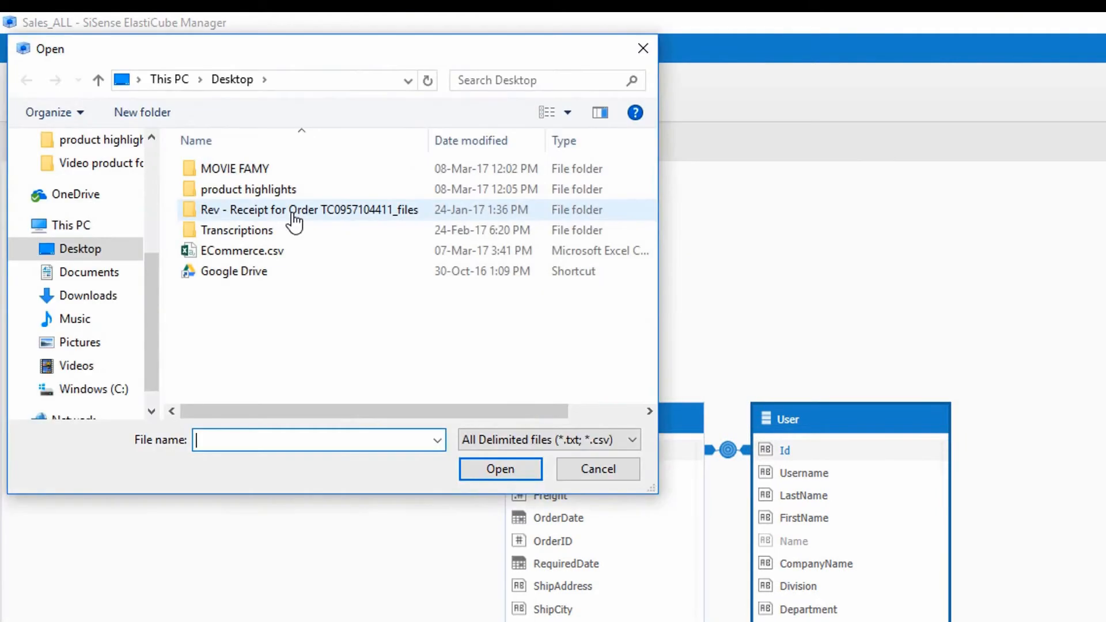
left_click(242, 250)
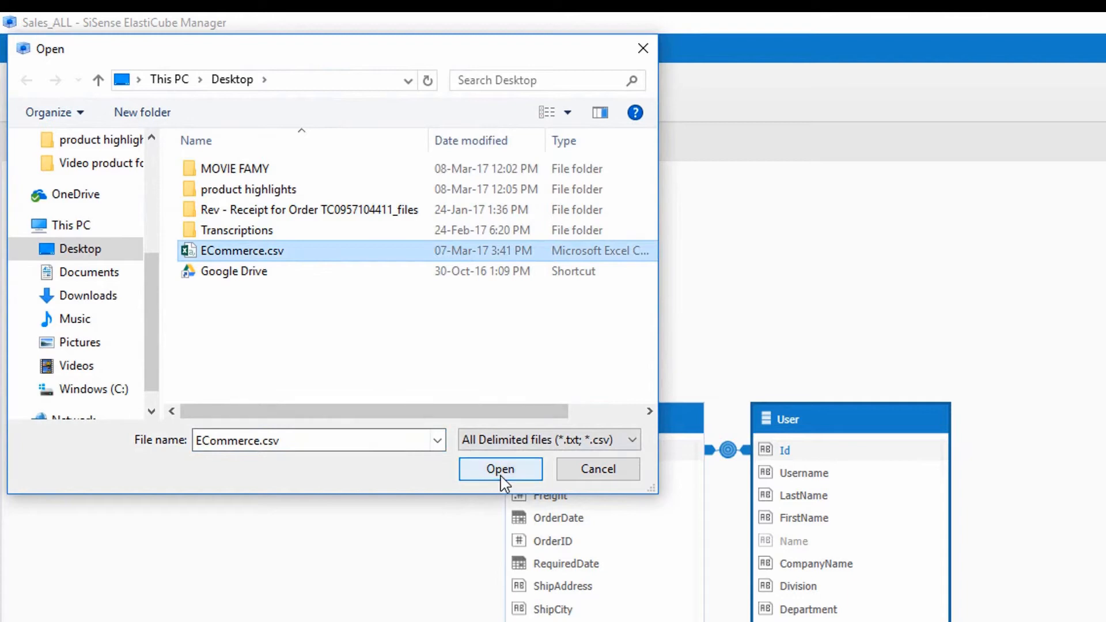
left_click(501, 469)
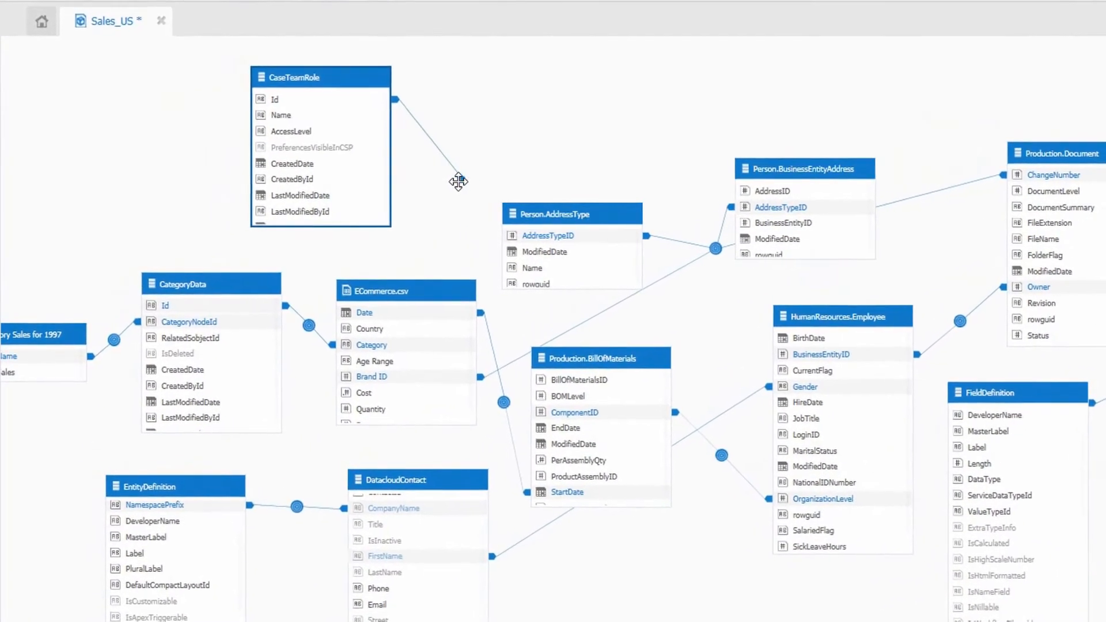
Step: Link the CaseTeamRole table to ECommerce.csv with a relationship
left_click_drag(458, 182, 346, 274)
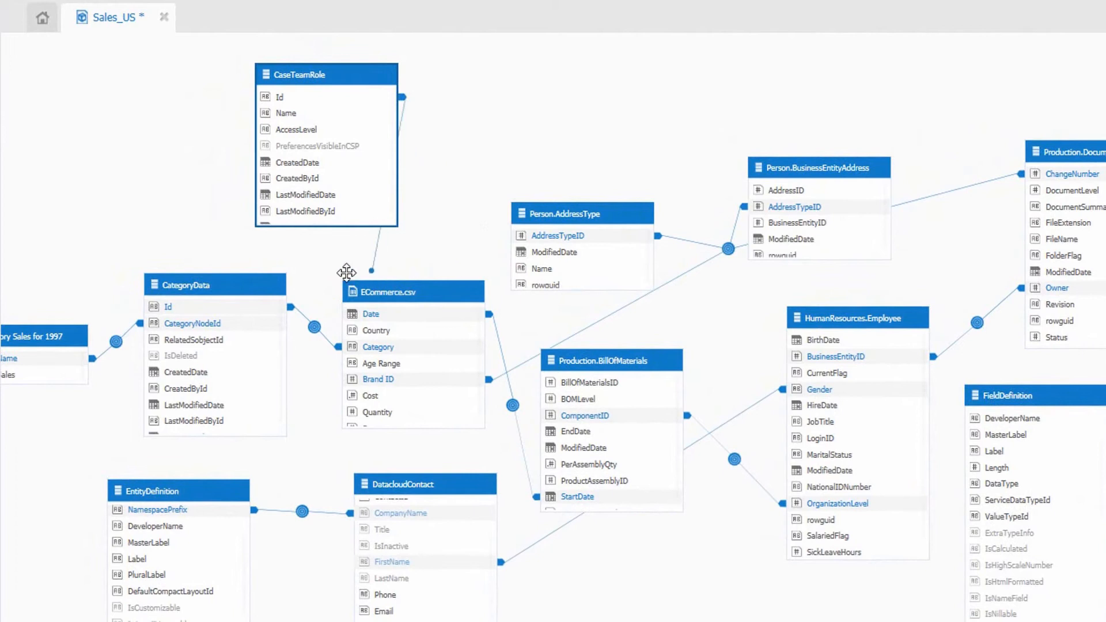
left_click_drag(347, 274, 286, 310)
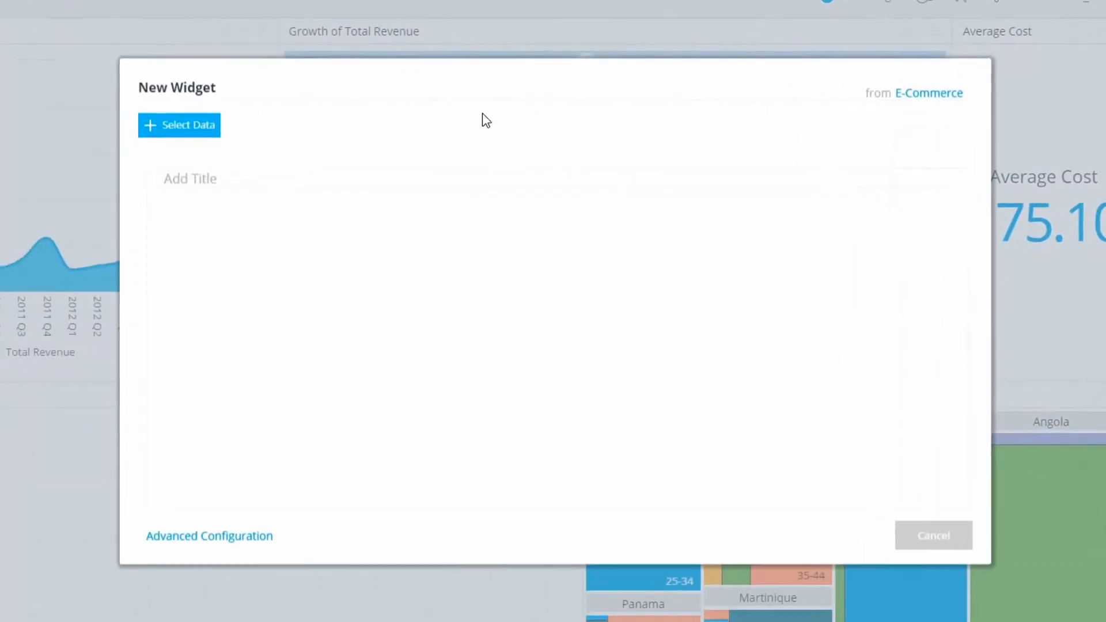
Step: Add Age Range and Total Revenue to the new widget and title it 'Age Range by Total Revenue'
left_click(180, 124)
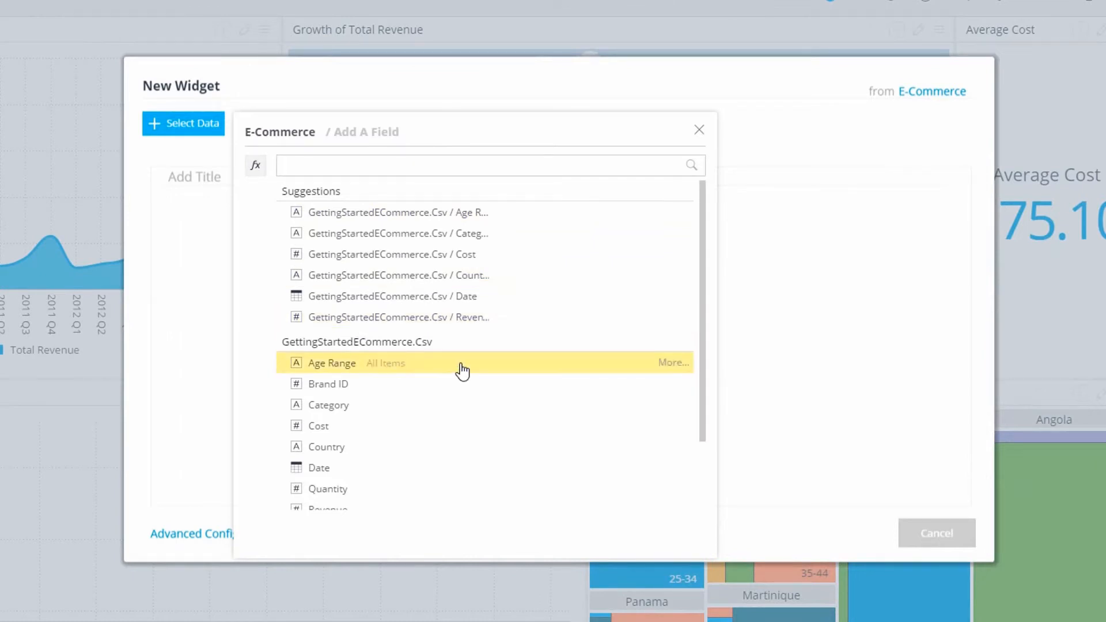
left_click(332, 363)
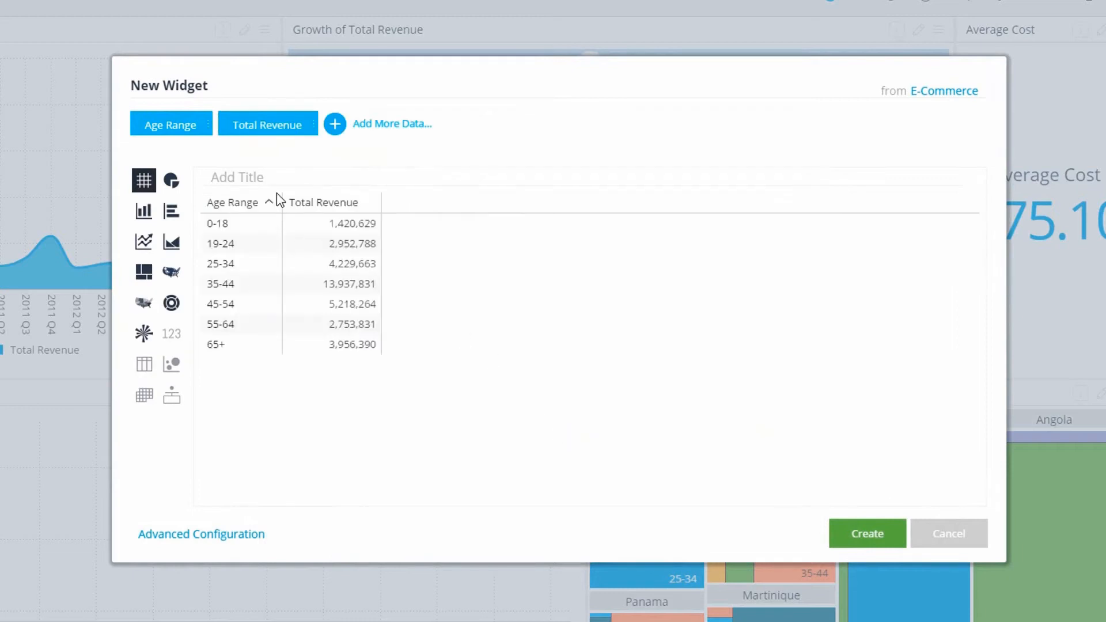
left_click(171, 303)
type("Age Range by Total Revenue")
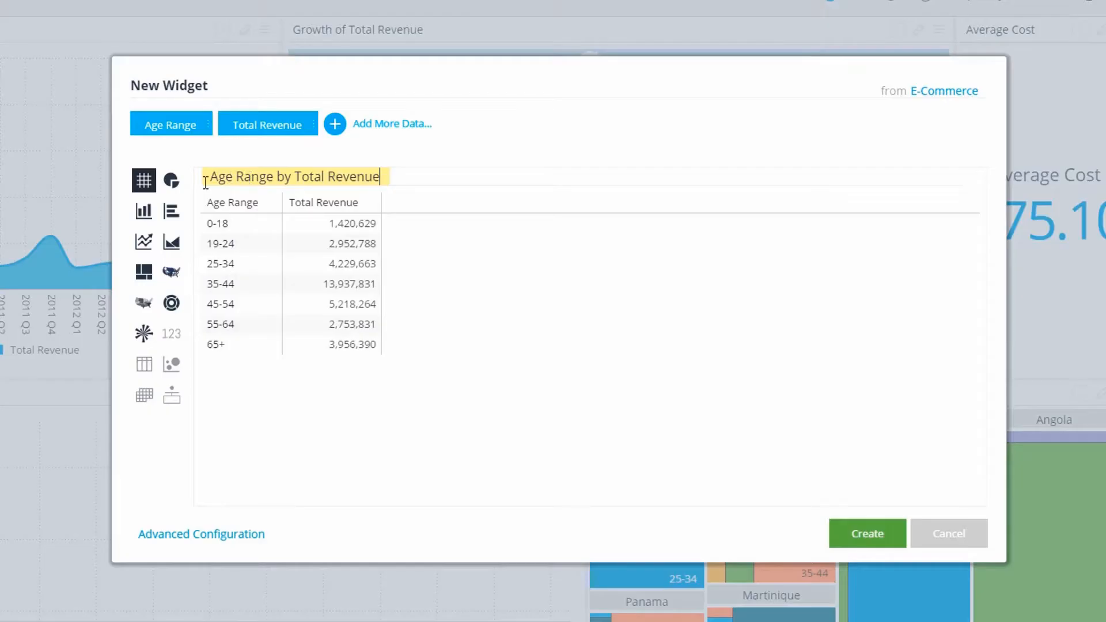
left_click(171, 181)
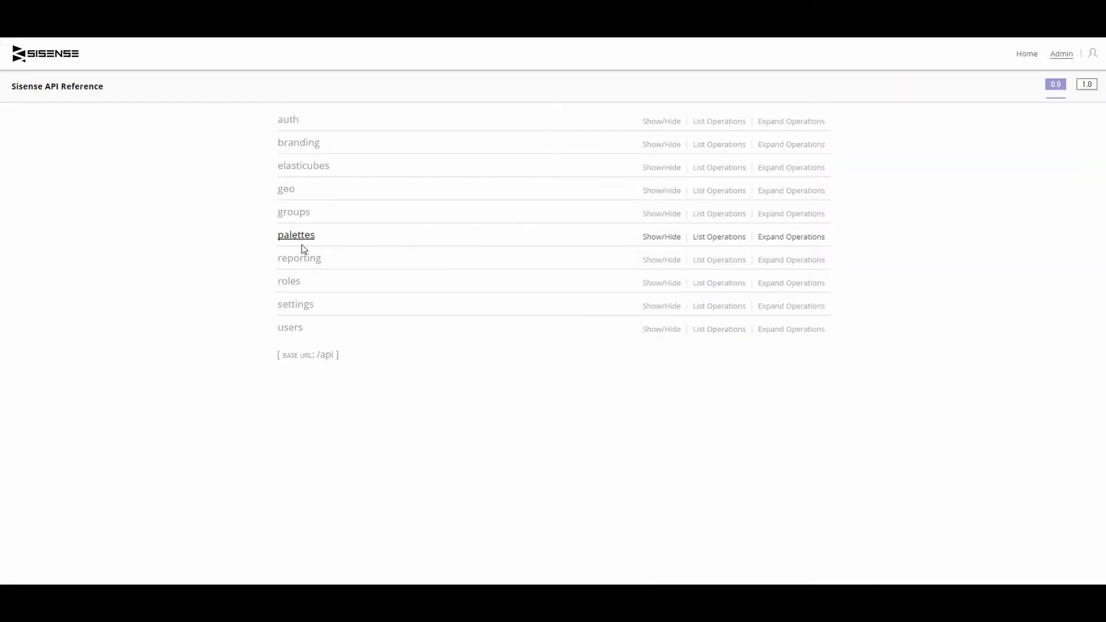
Step: Open the palettes section of the REST API reference
left_click(300, 258)
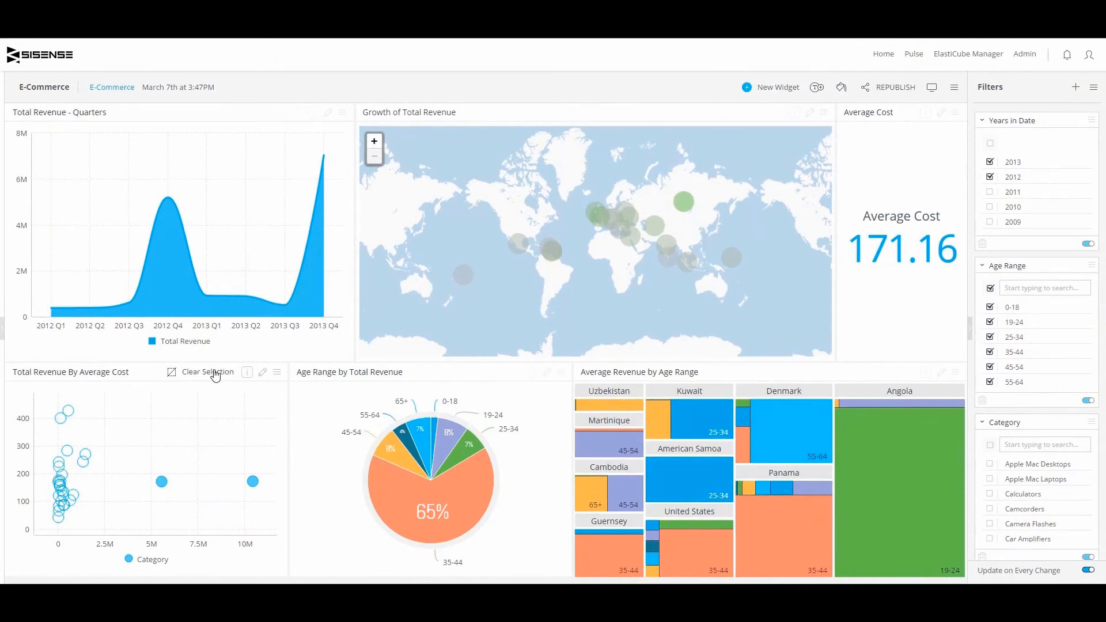
Step: Schedule a daily emailed report for the E-Commerce dashboard at 10:00 PM Eastern Time
left_click(896, 87)
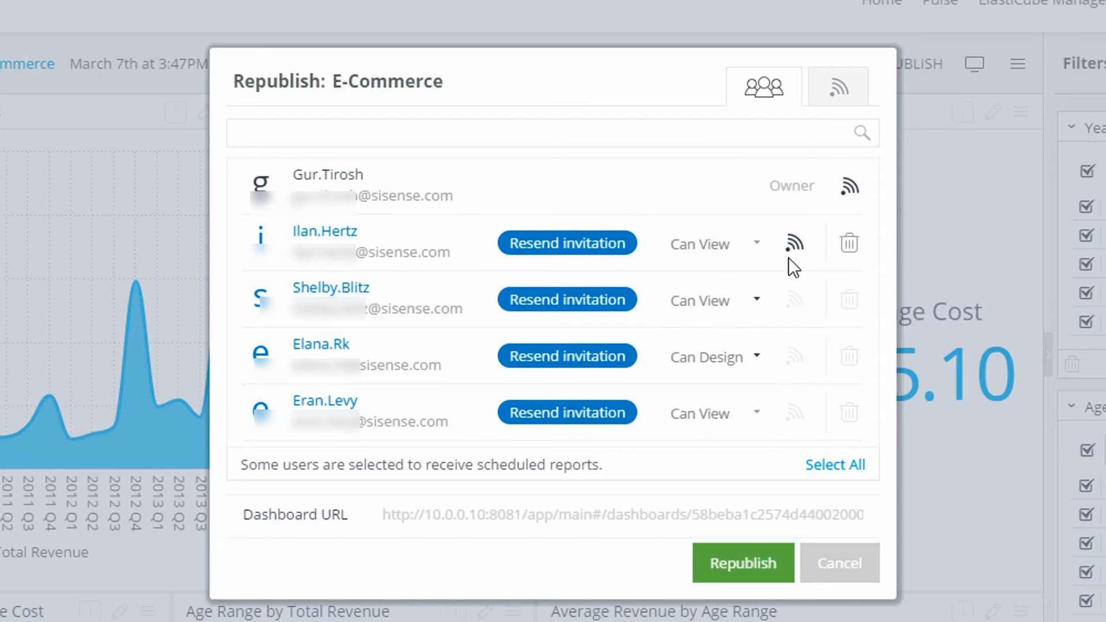
left_click(838, 86)
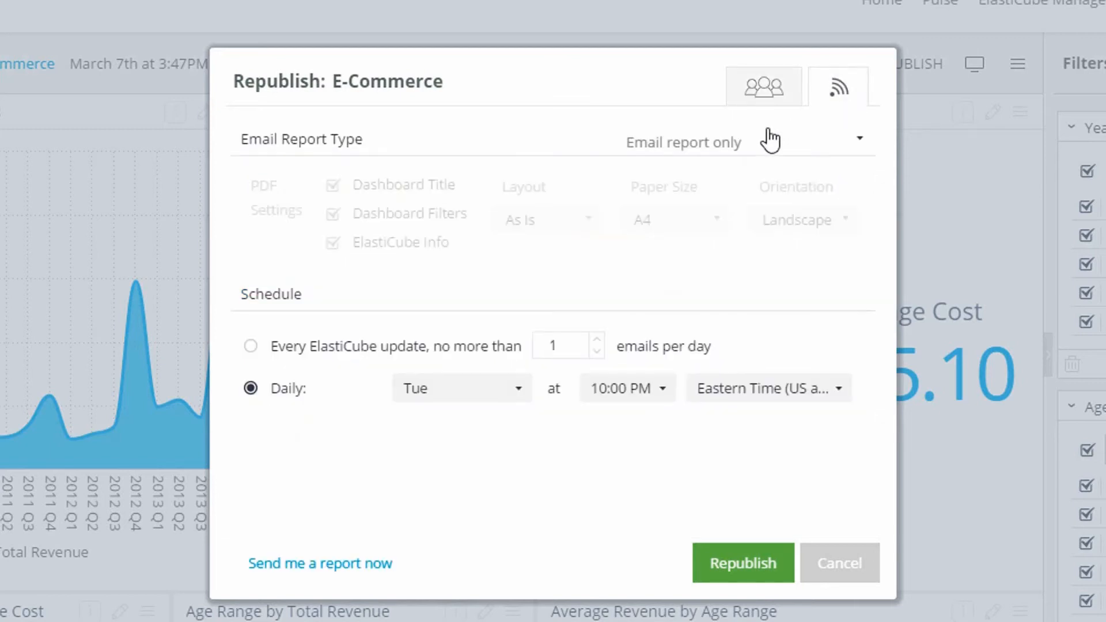
left_click(462, 387)
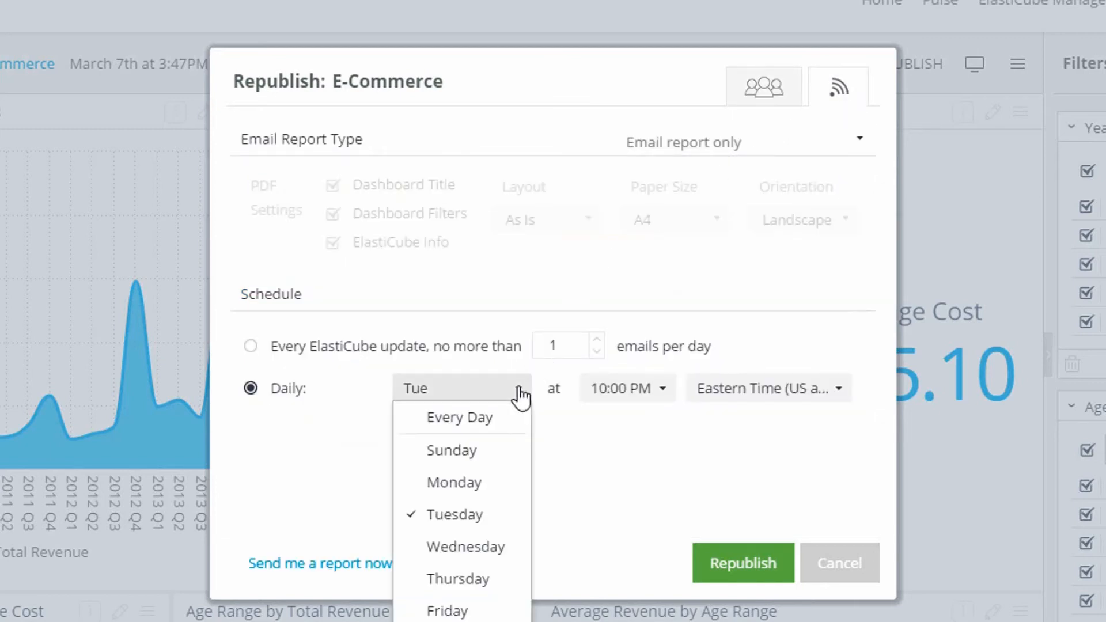
left_click(838, 564)
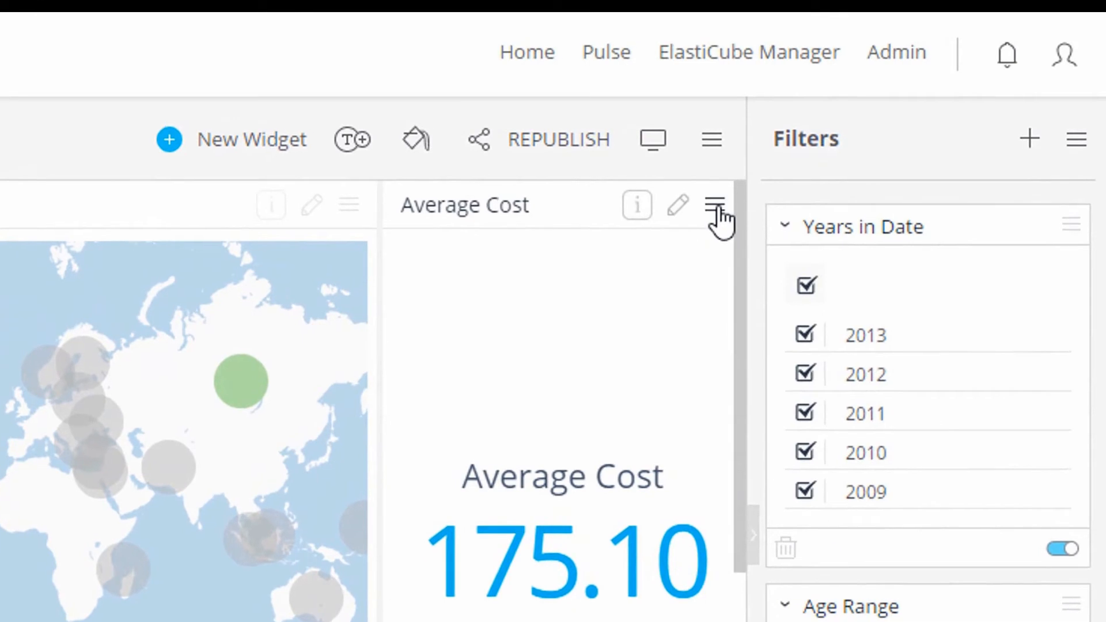
Step: Add the Average Cost widget to Pulse with a threshold greater than 177
left_click(714, 205)
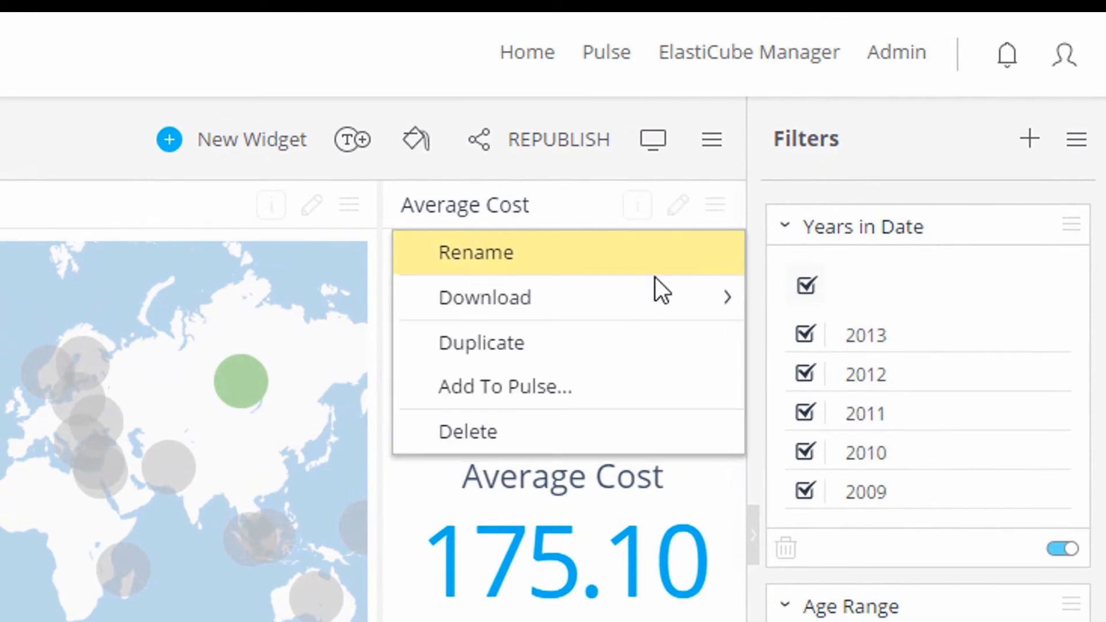
mouse_move(656, 387)
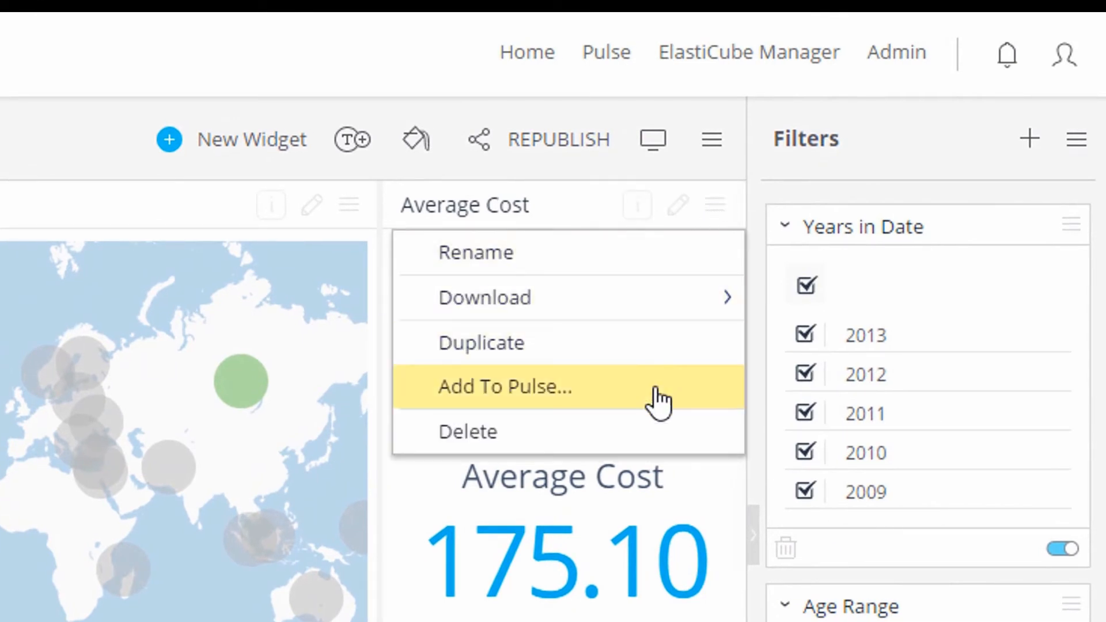
left_click(505, 387)
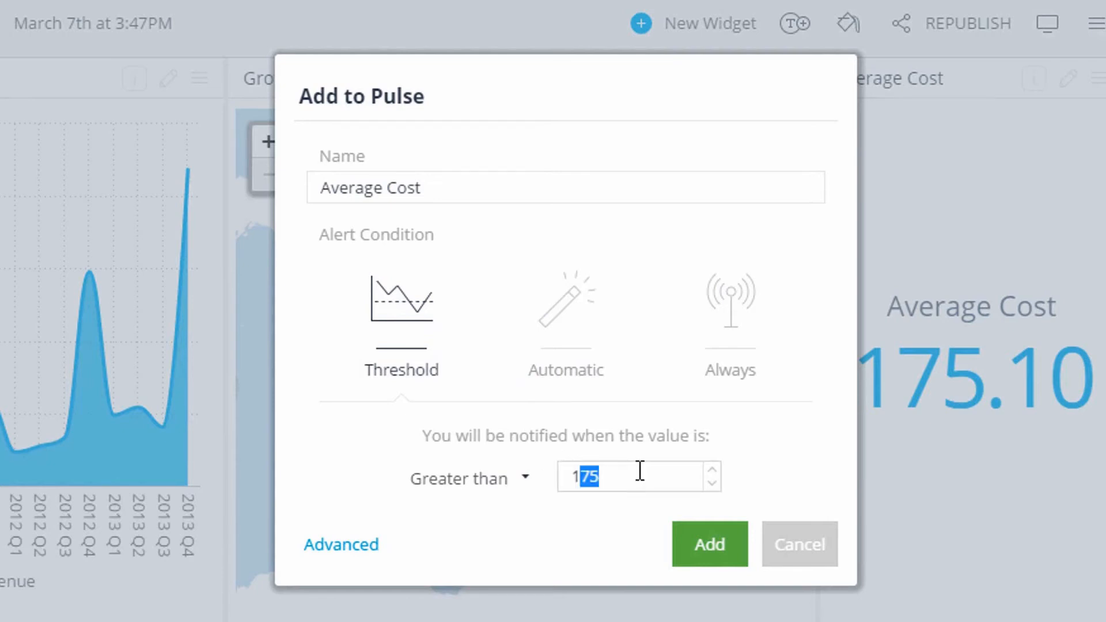
key("Backspace")
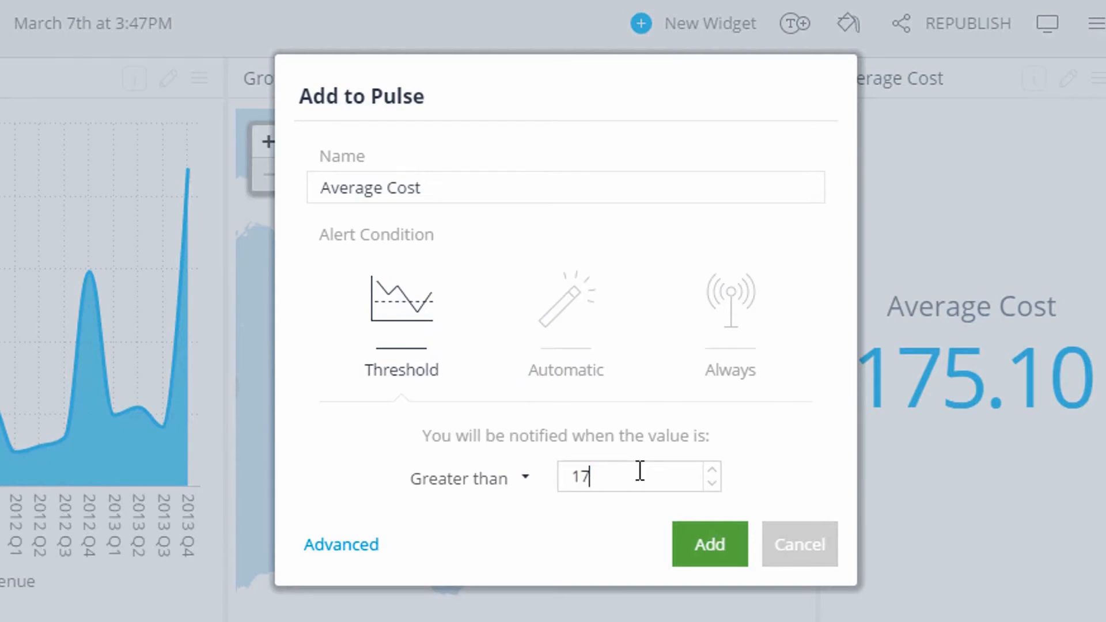
type("7")
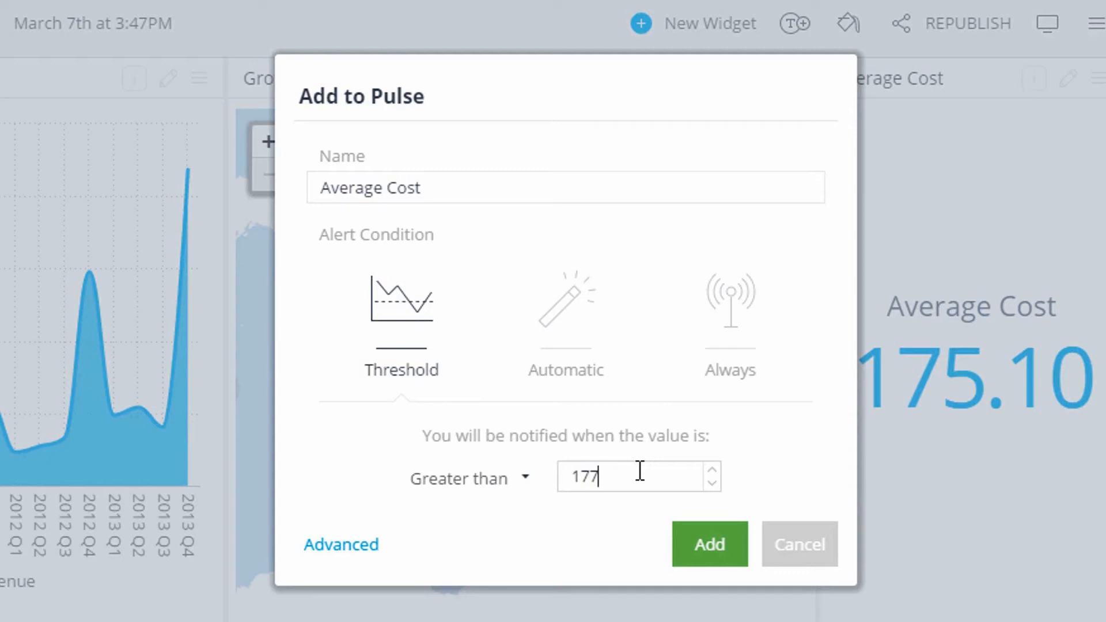
left_click(709, 544)
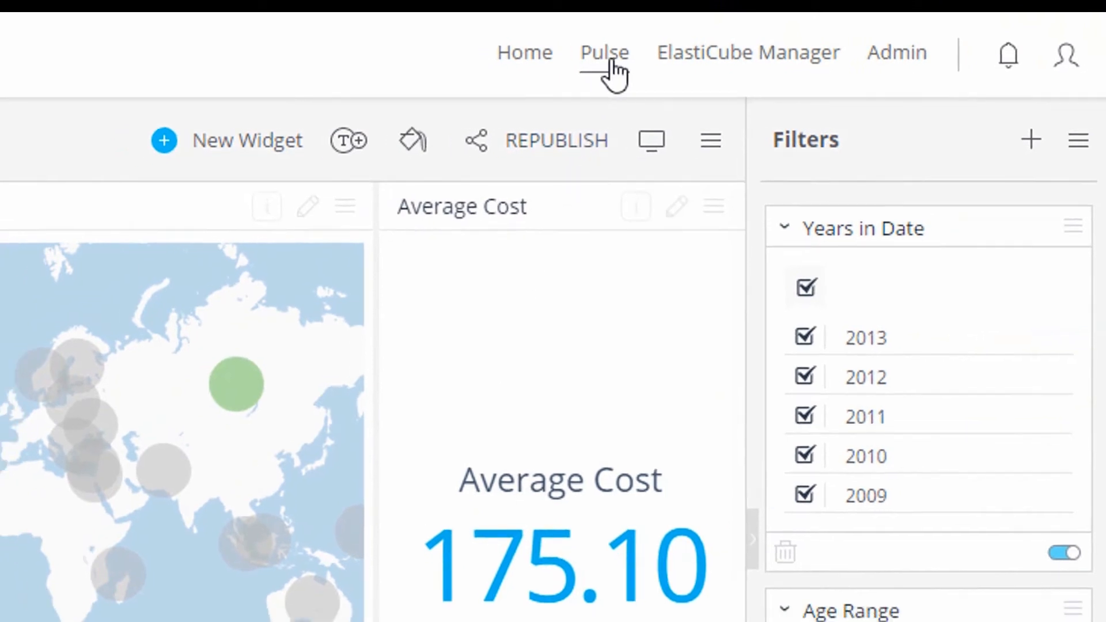
Step: Go to the Pulse overview and scroll through the alert tiles
left_click(602, 52)
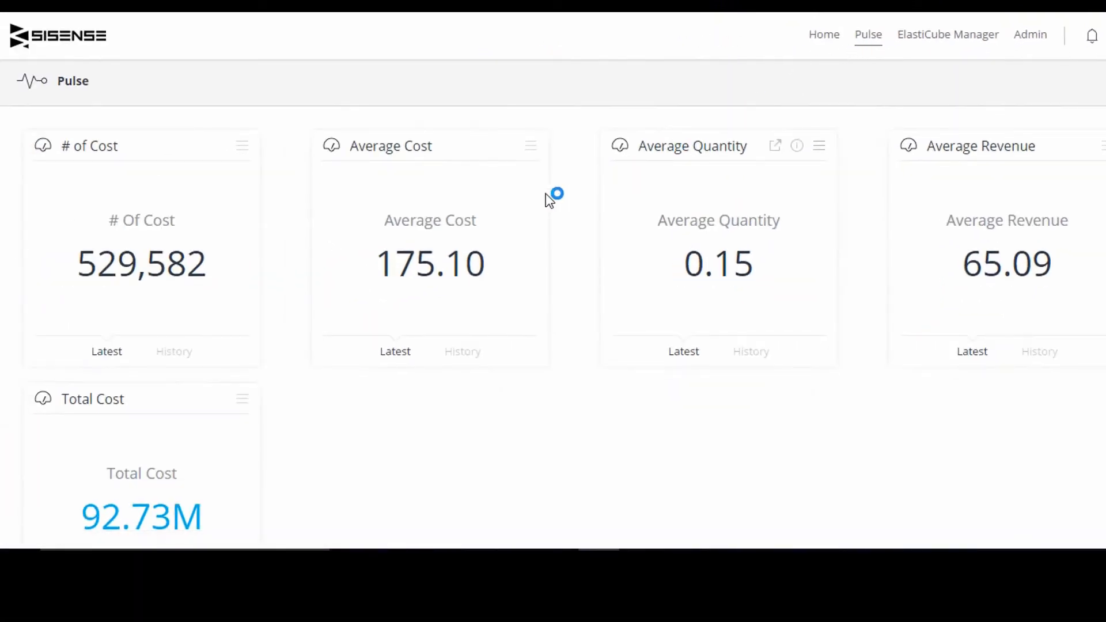
scroll("down", 3)
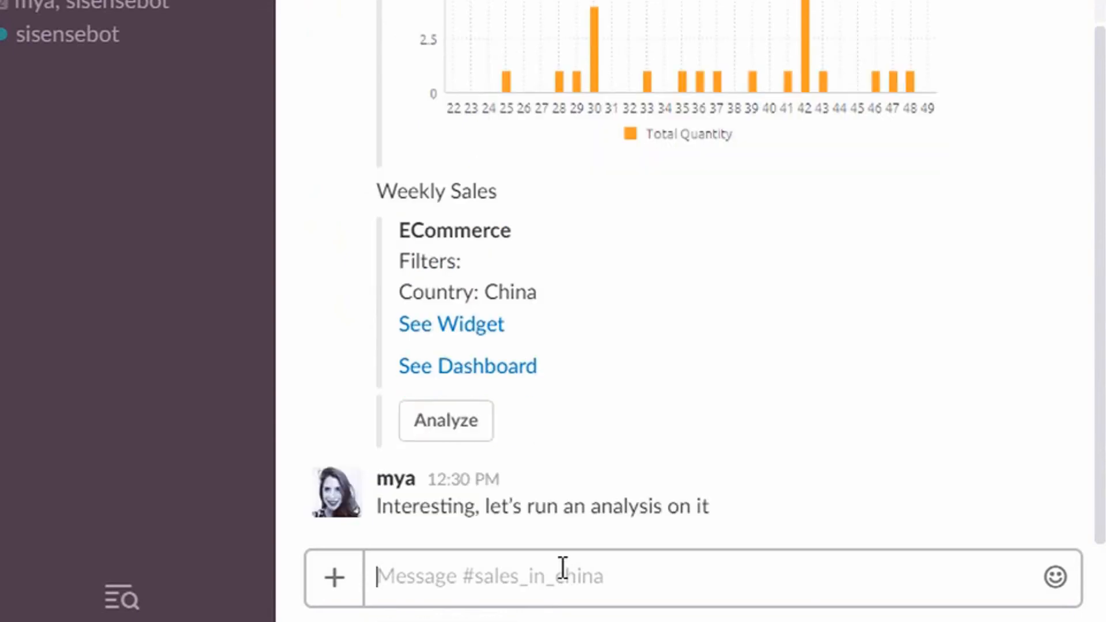
Step: Reply in #sales_in_china that it's that time of year and weekly sales must not drop
left_click(445, 421)
type("OK")
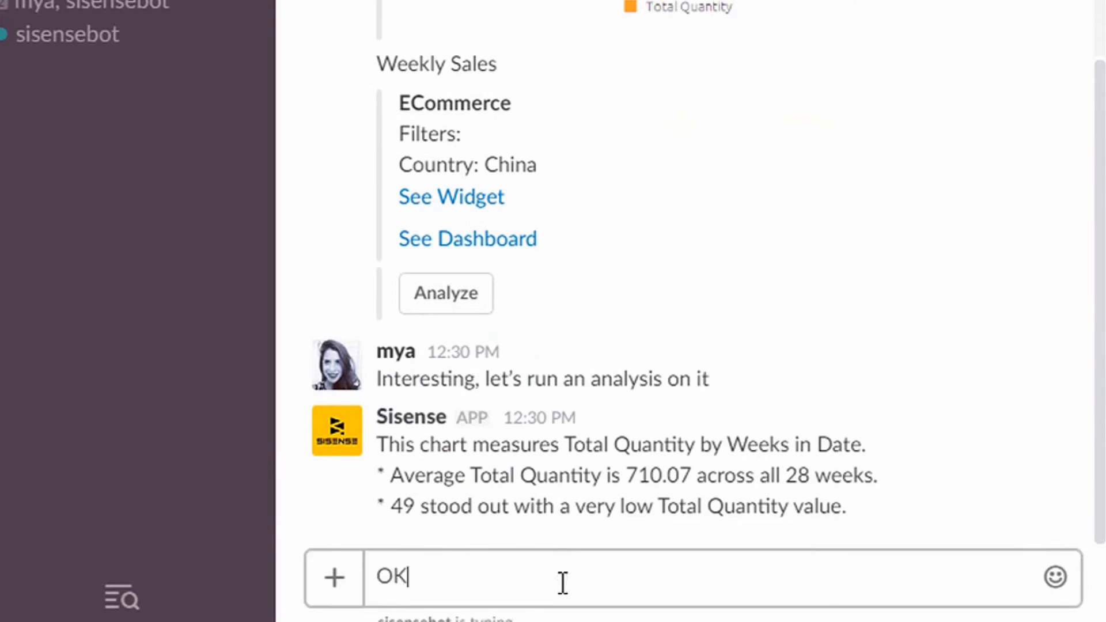
type(". It's that time of")
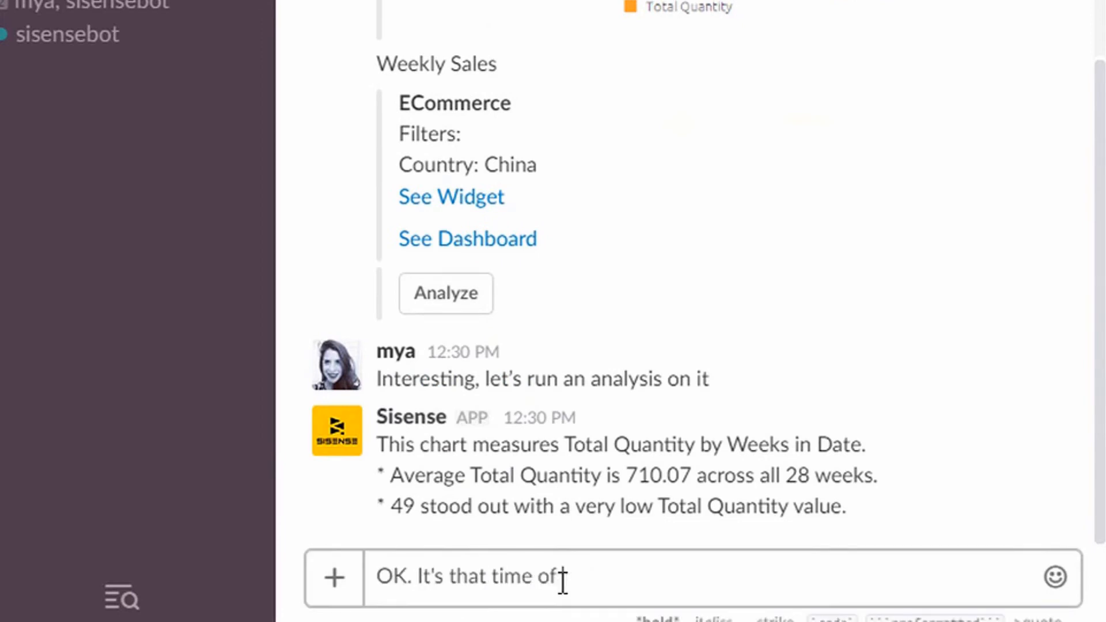
type("the year for us so")
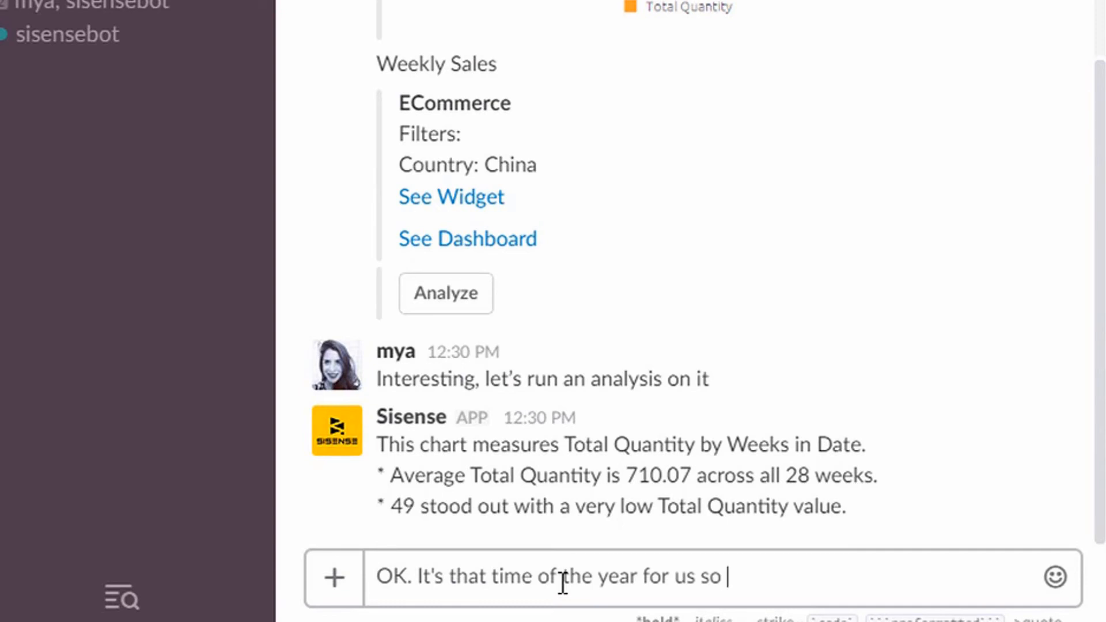
type("we need to make sure")
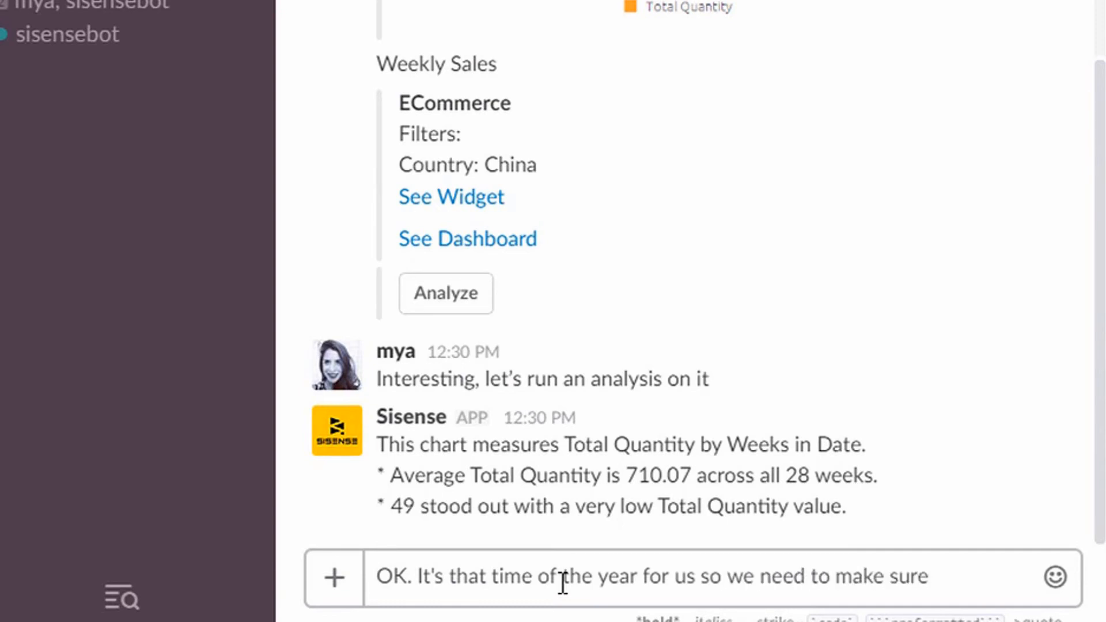
type("weekly sales don't drop")
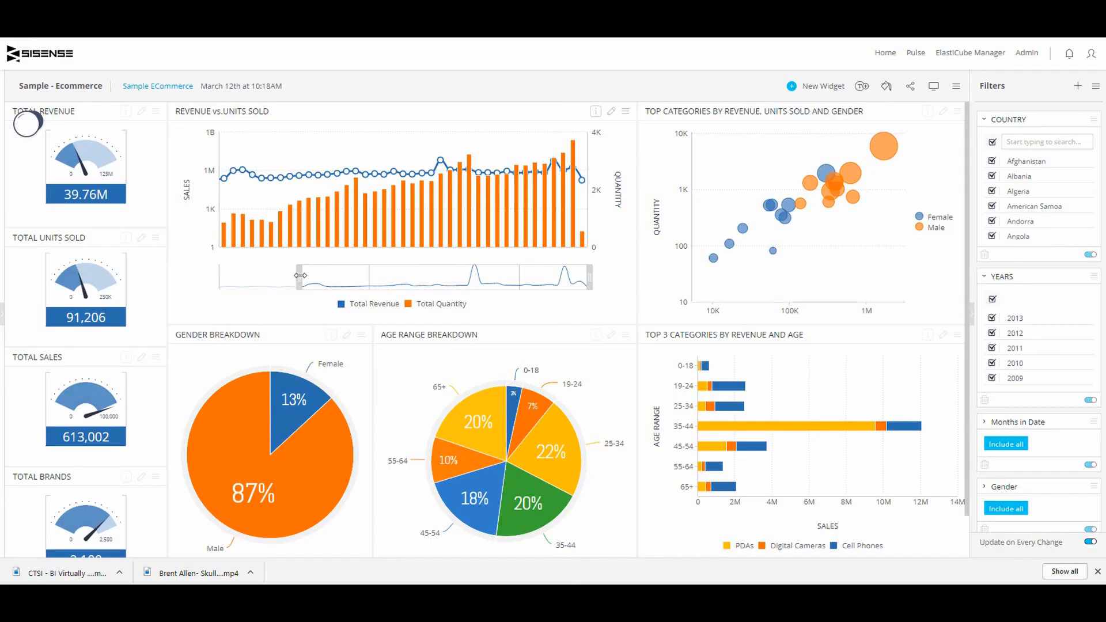
Step: Zoom the Revenue vs. Units Sold chart into a shorter stretch of later dates
left_click_drag(300, 276, 438, 278)
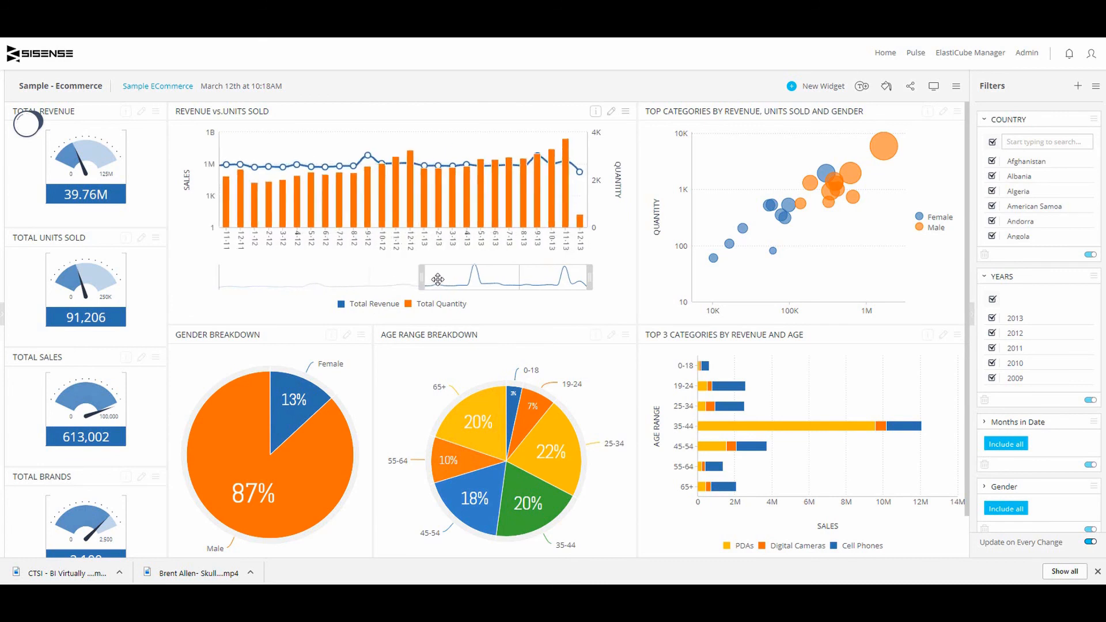